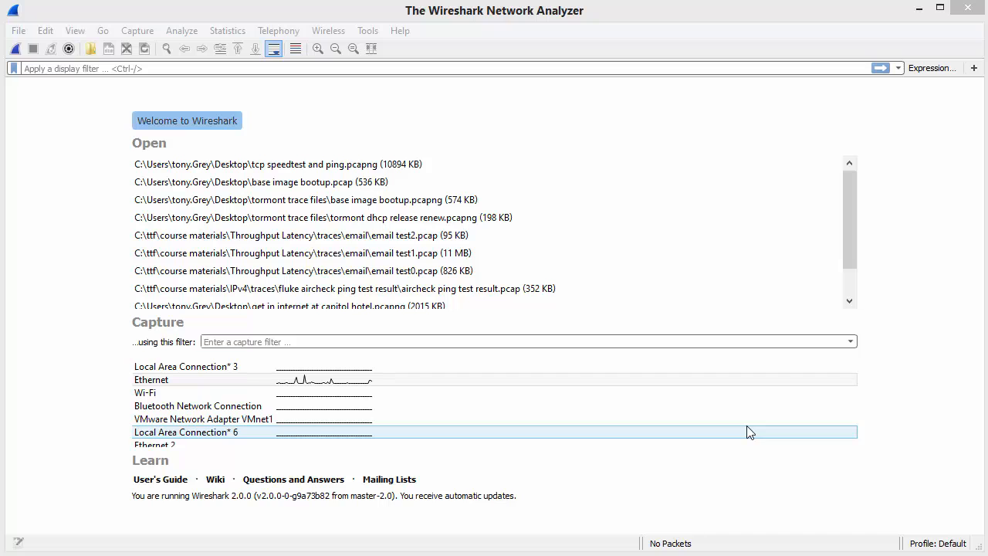
mouse_move(936, 262)
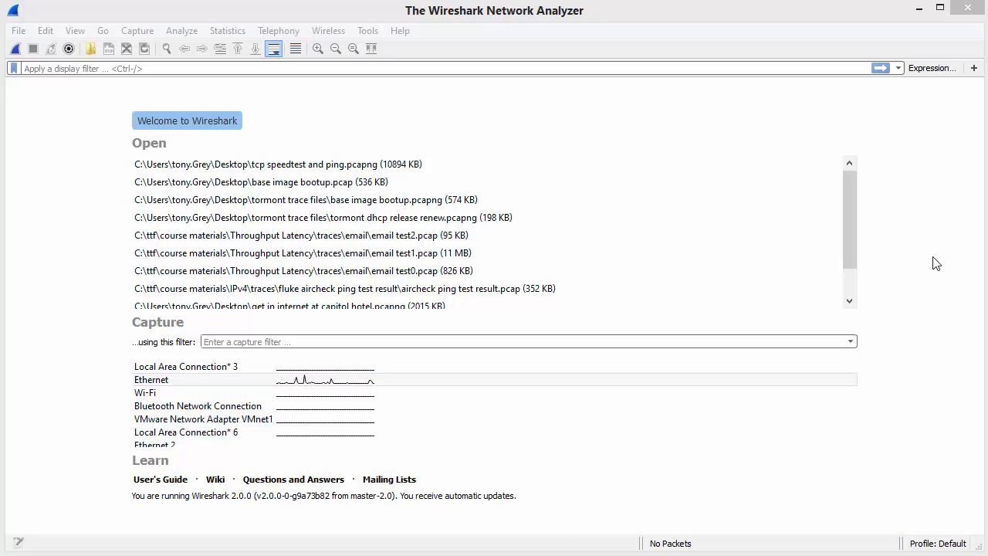
Step: Start a live capture on the Ethernet interface after checking the Statistics menu
left_click(227, 31)
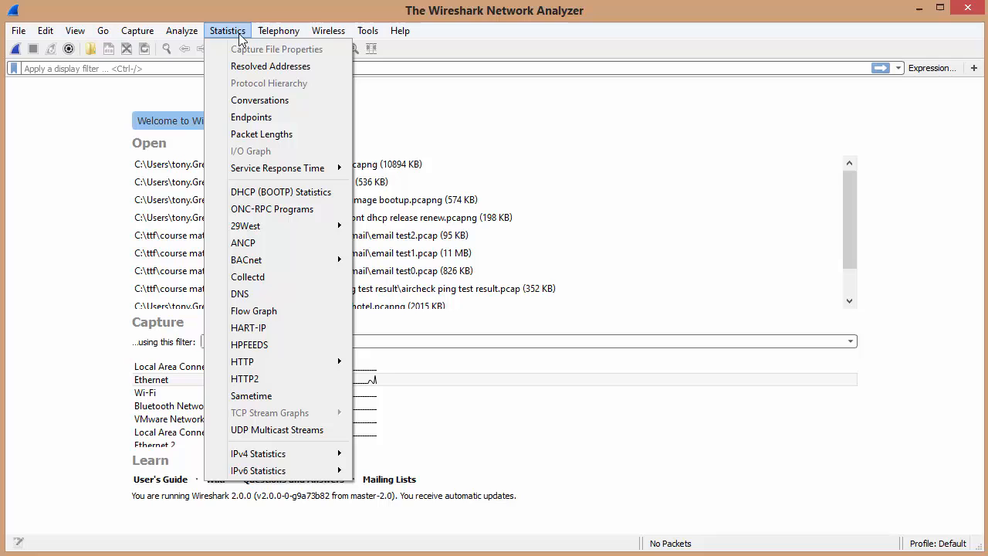
mouse_move(266, 54)
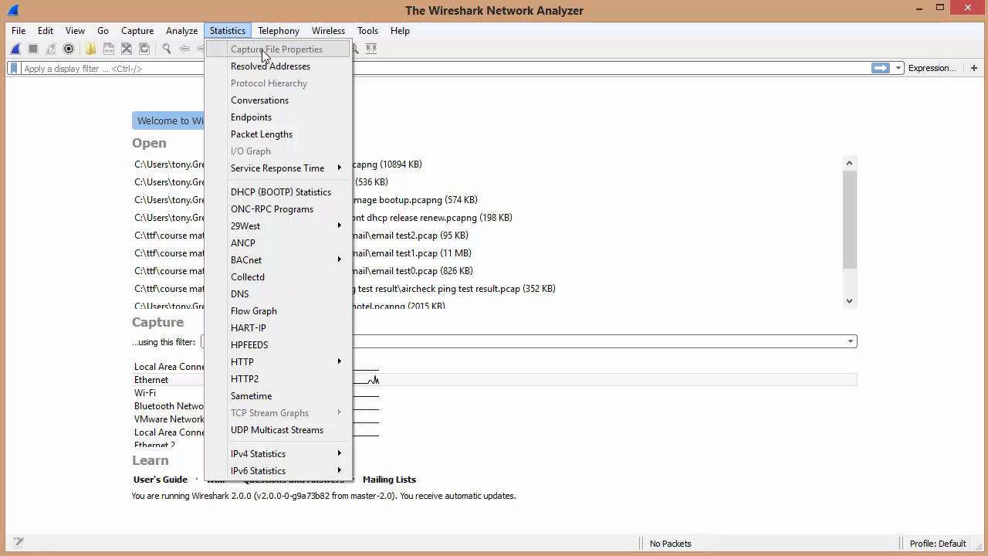
left_click(476, 16)
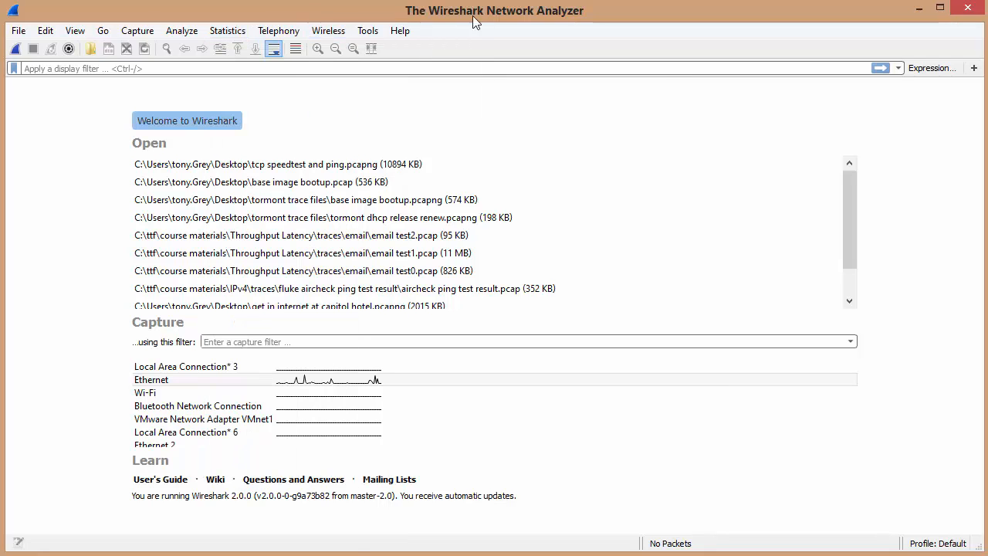
mouse_move(87, 294)
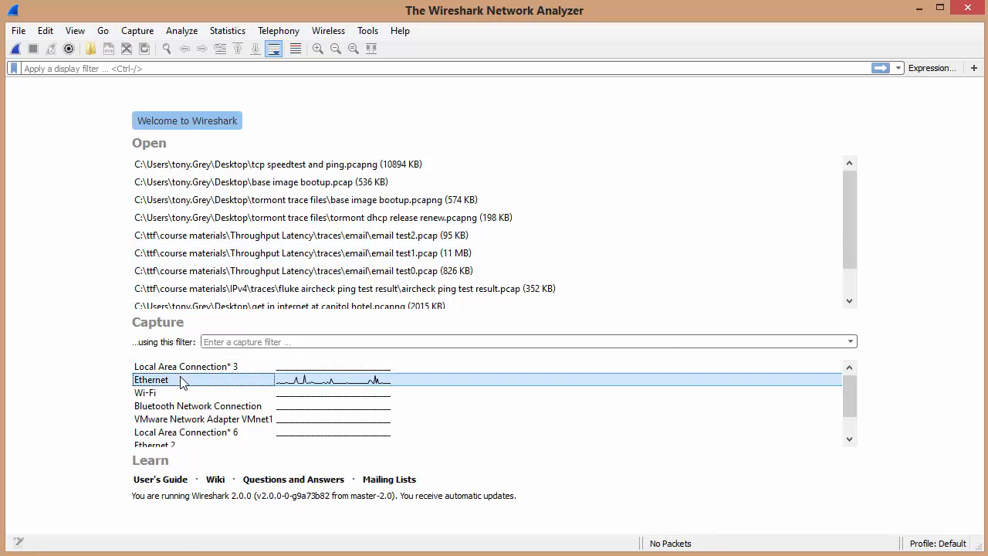
double_click(151, 380)
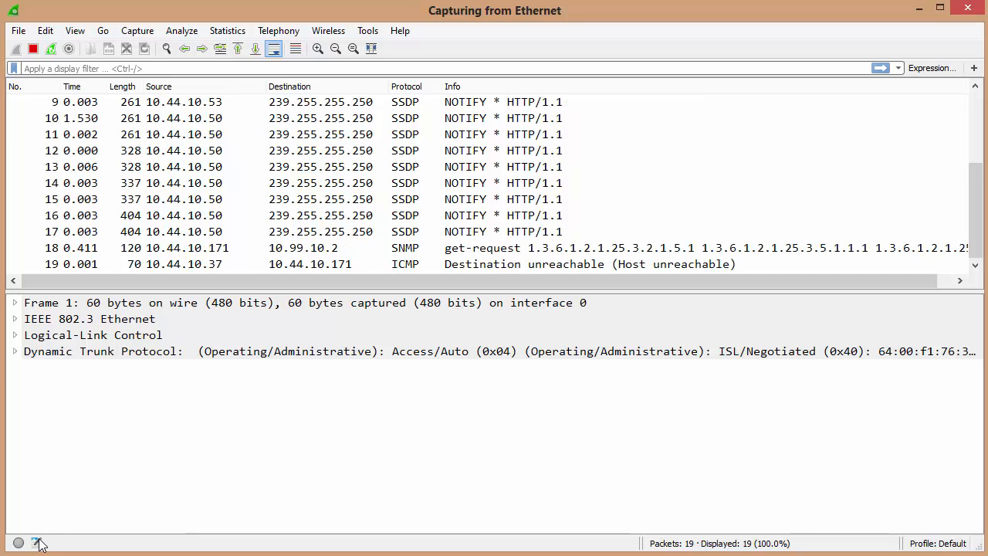
mouse_move(39, 544)
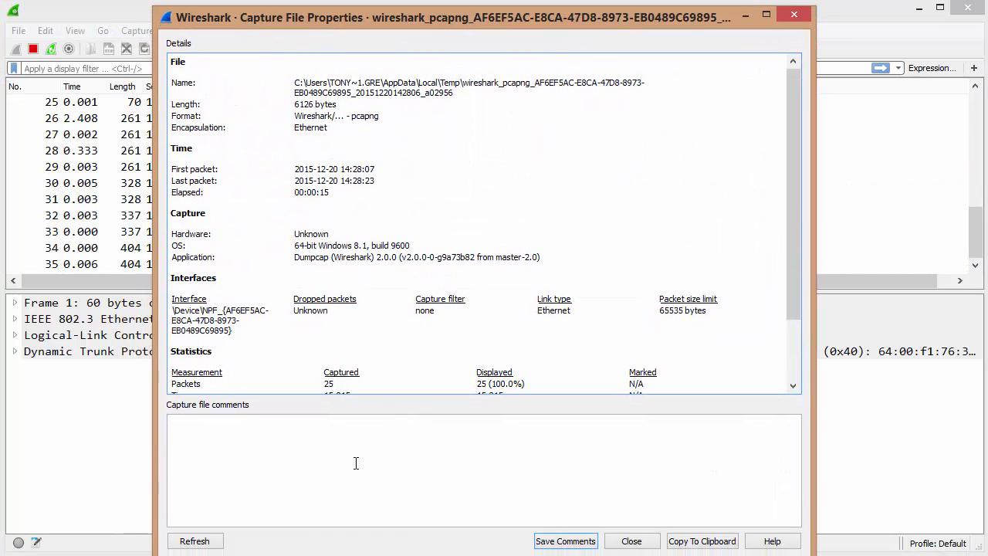
Step: Enter the file comment 'this is a trace of me goofing around' in Capture File Properties
type("thi")
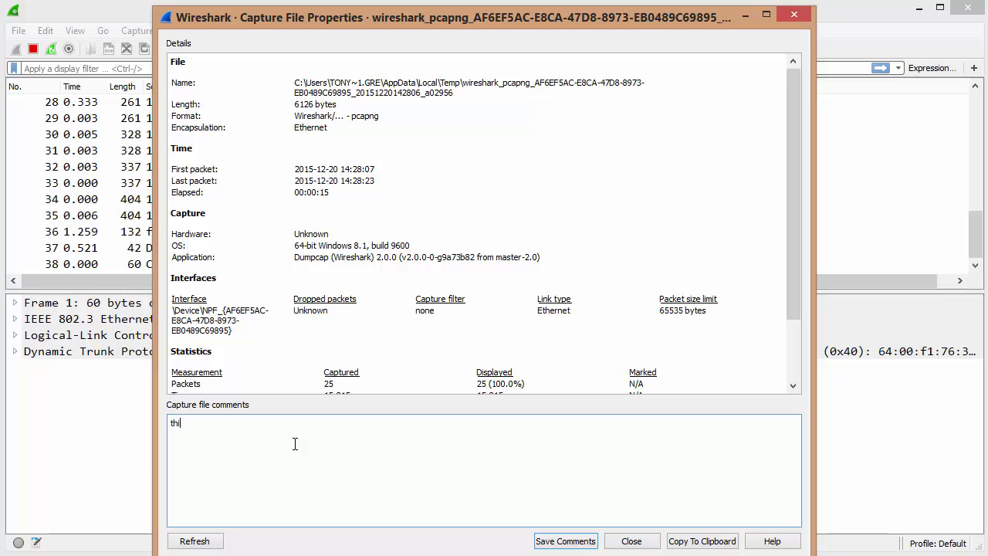
type("s is a trace of")
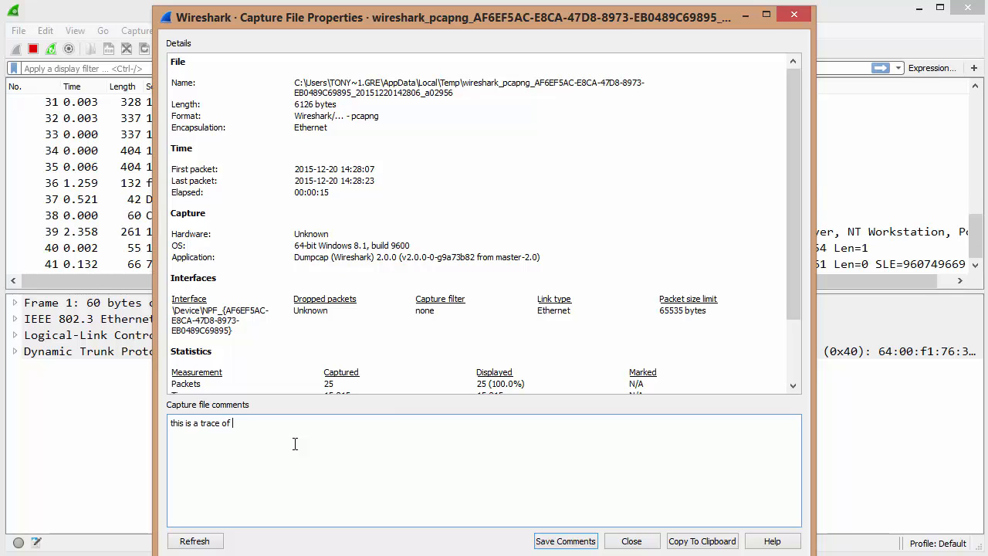
type("me goofing arou")
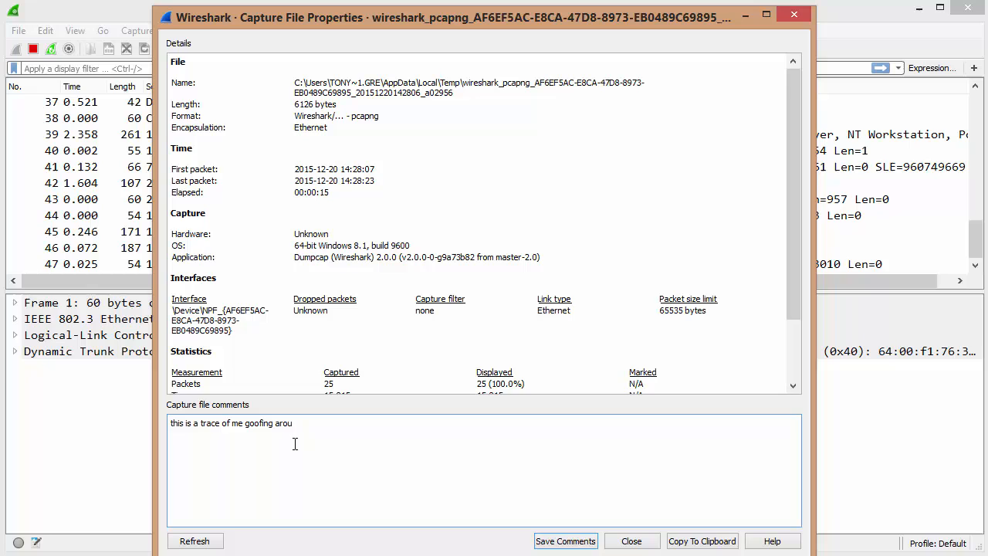
type("nd")
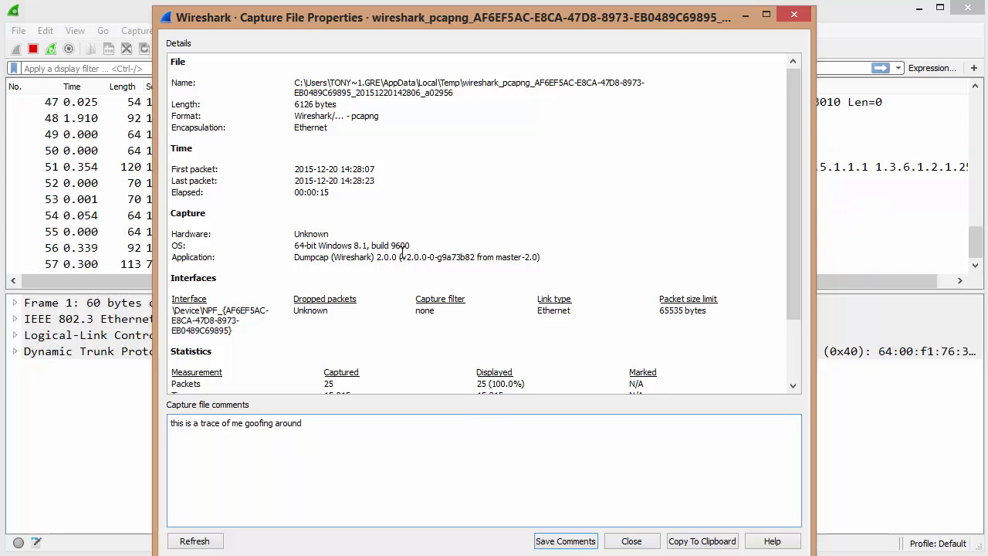
scroll("down", 3)
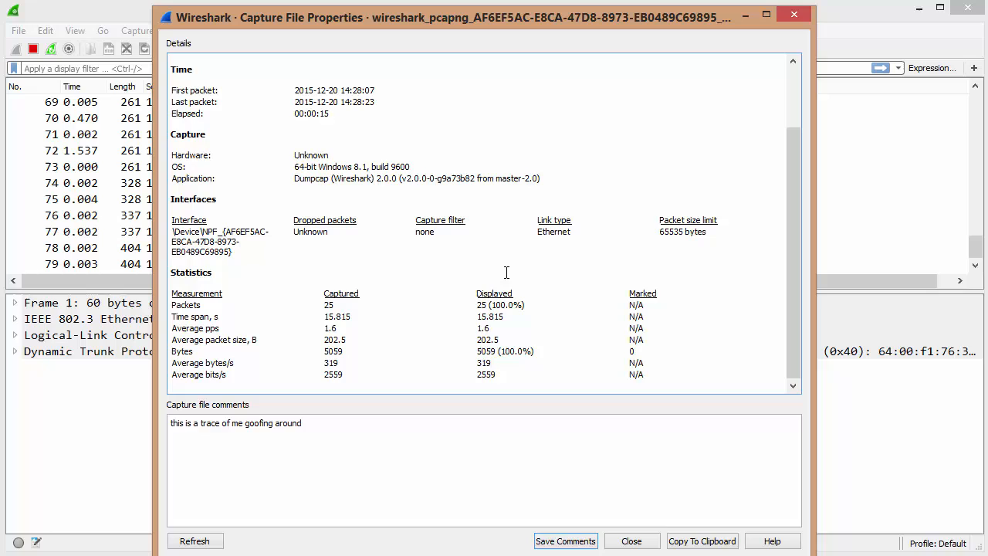
mouse_move(469, 377)
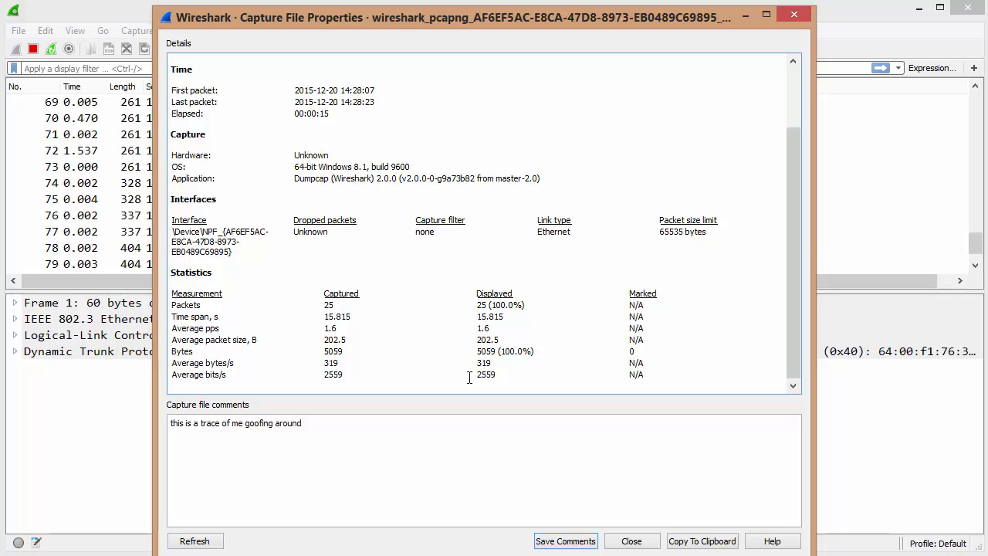
Step: Refresh the capture properties repeatedly until the totals reach about 169 packets
left_click(195, 540)
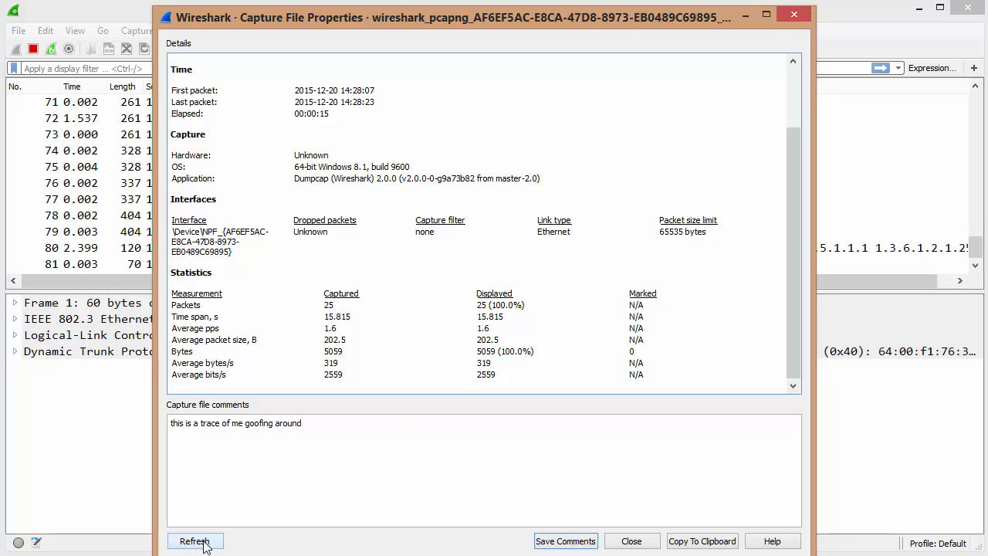
left_click(195, 540)
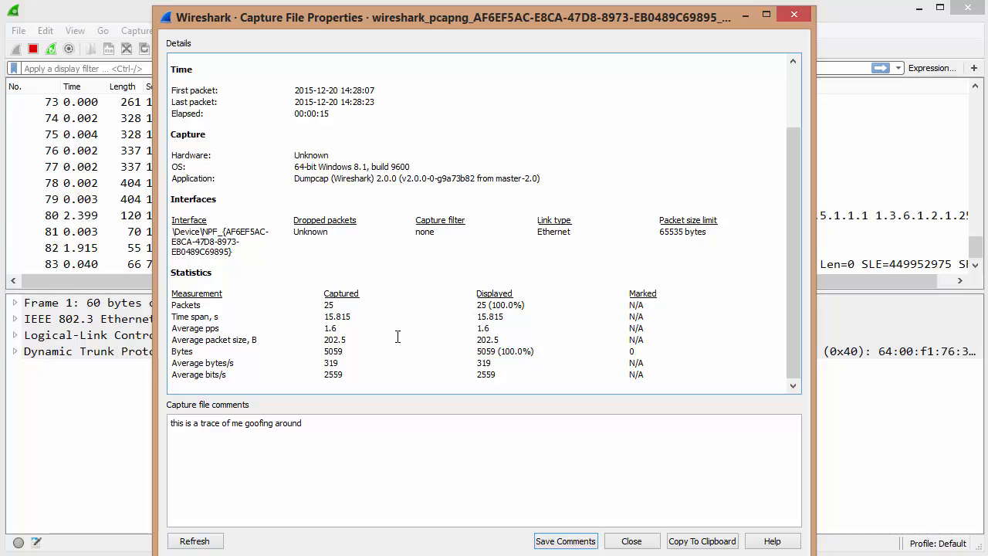
left_click(194, 541)
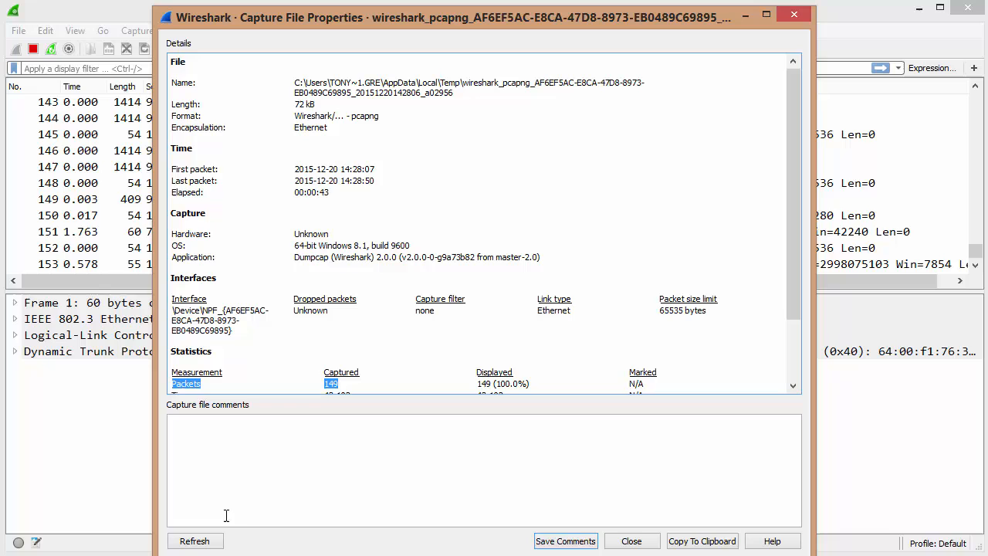
left_click(195, 541)
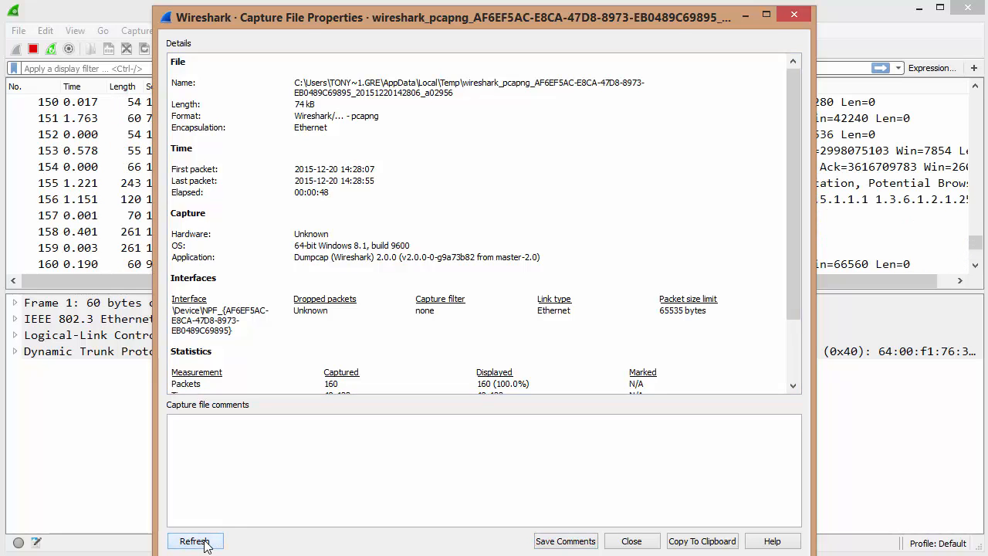
left_click(194, 541)
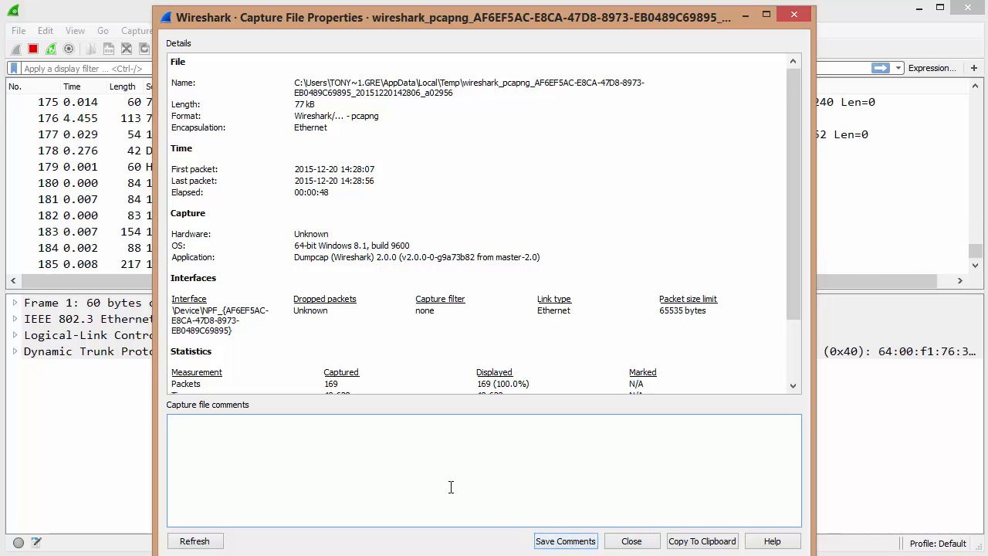
Step: Replace the capture file comment with 'argggg' and review the statistics below
type("arggggg")
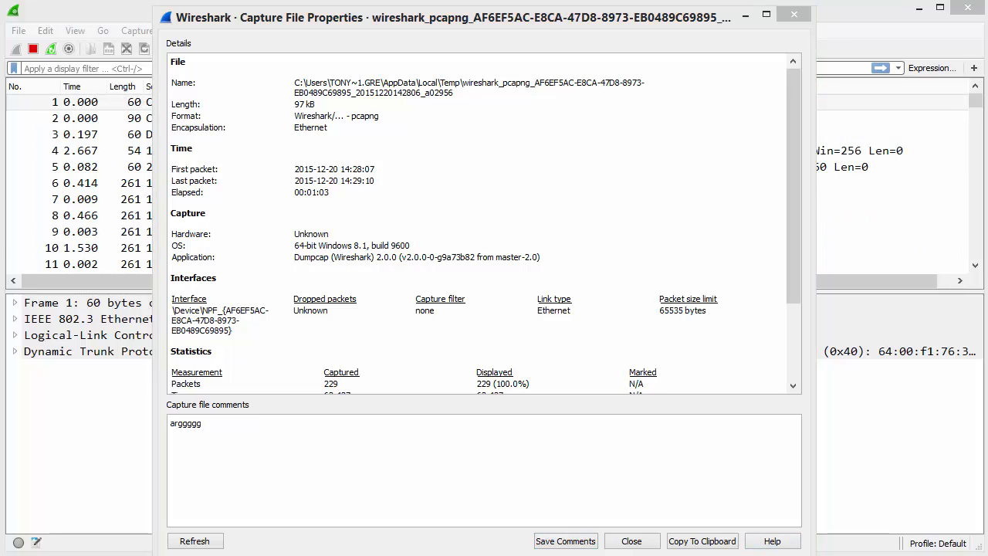
scroll("down", 3)
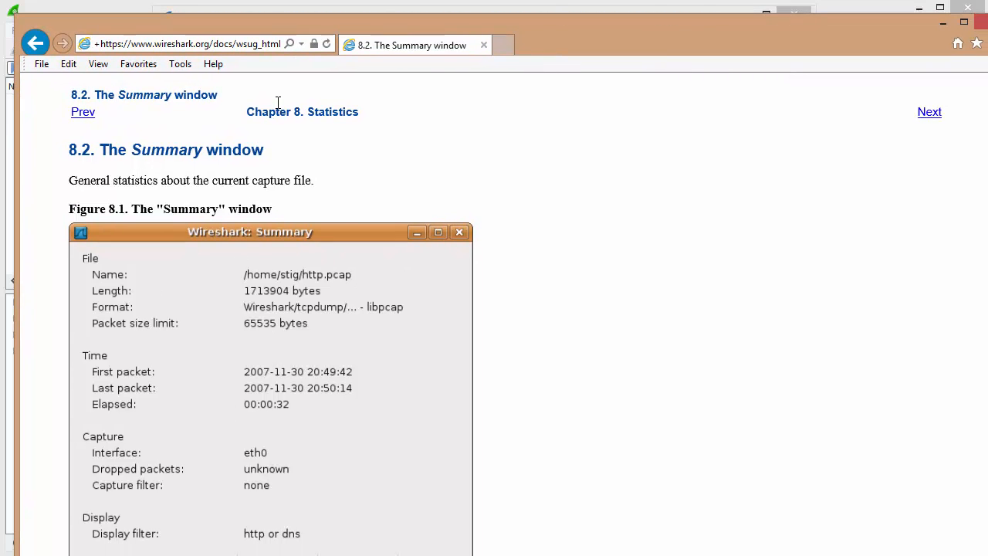
mouse_move(278, 369)
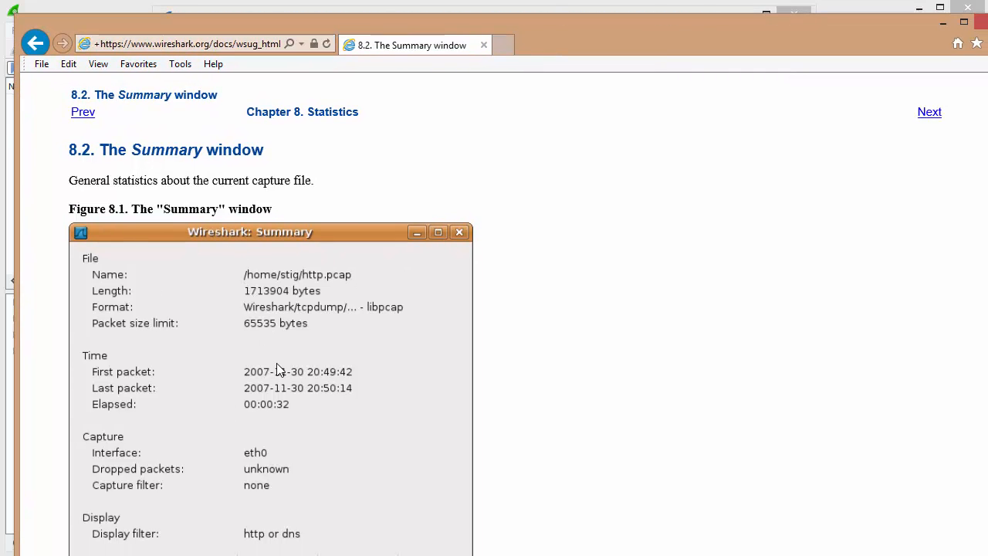
Step: Scroll the user guide's Summary window page down to its Traffic statistics table
scroll("down", 3)
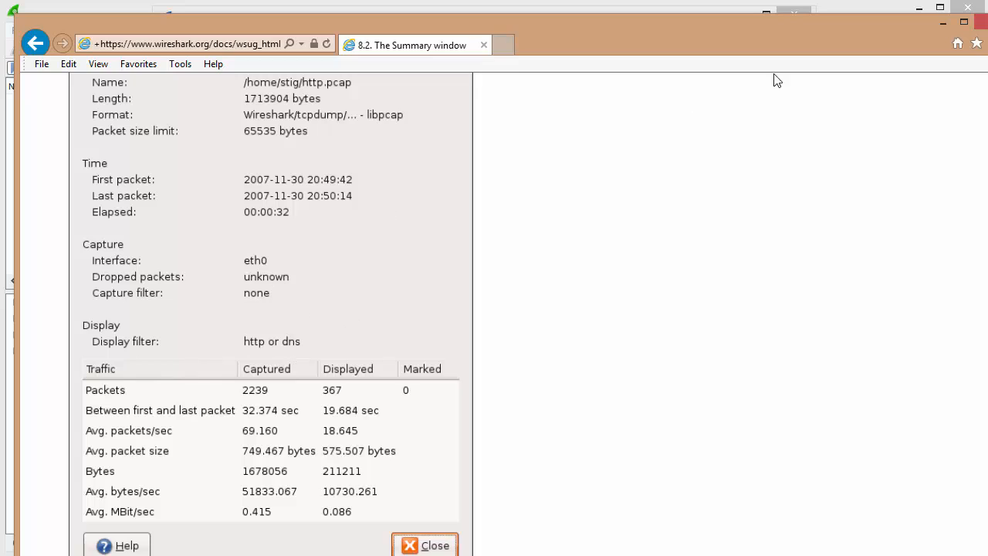